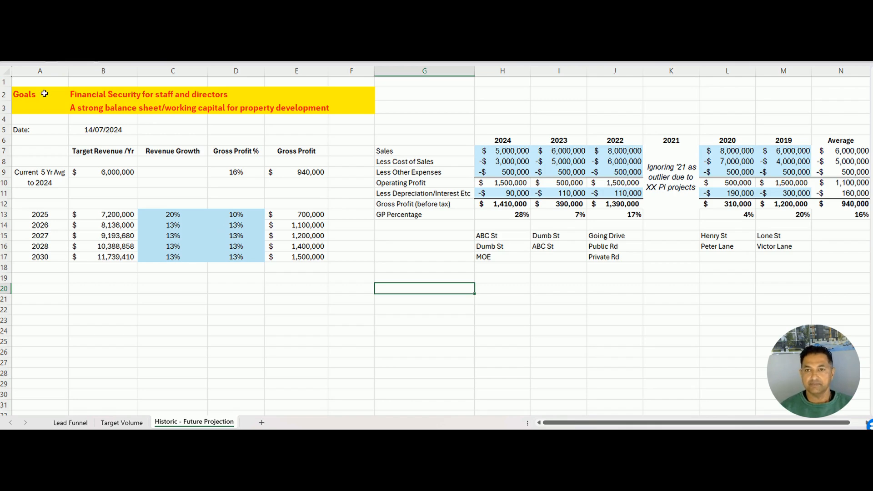
Step: Review the Goals heading, cost, depreciation, gross profit and GP percentage labels and the 2024 Sales value
{"action": "left_click", "coordinate": [24, 93]}
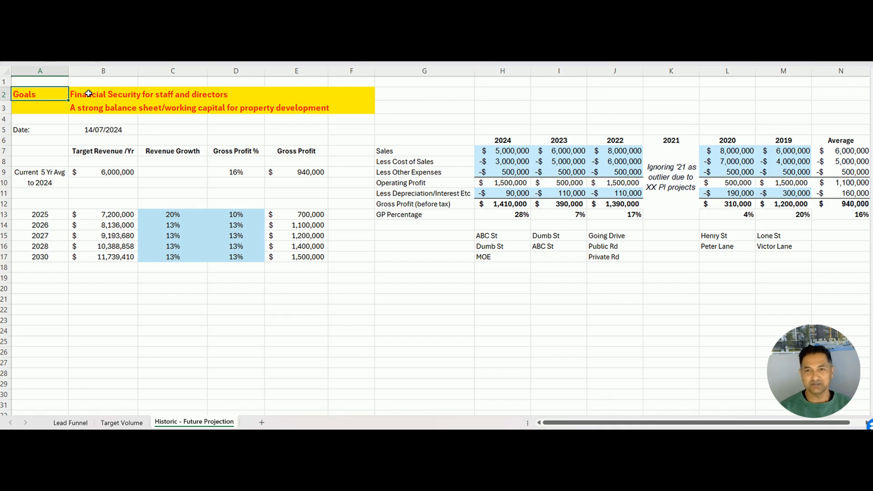
{"action": "mouse_move", "coordinate": [166, 121]}
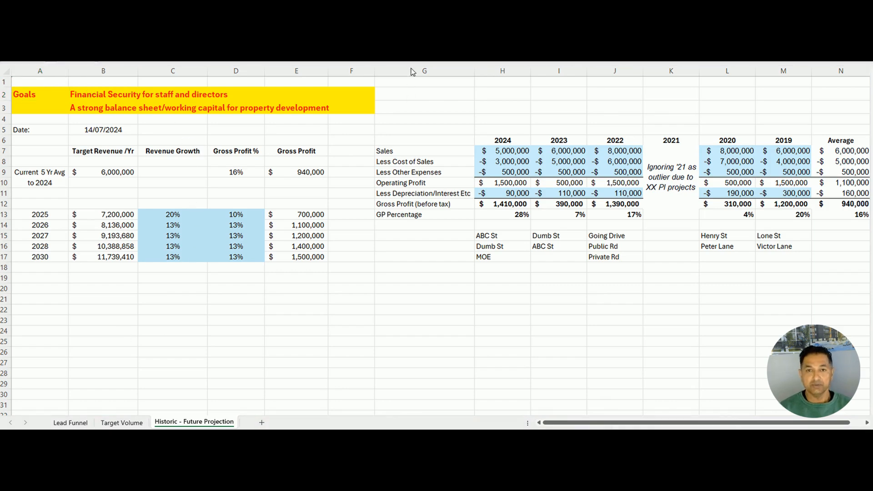
{"action": "left_click", "coordinate": [424, 71]}
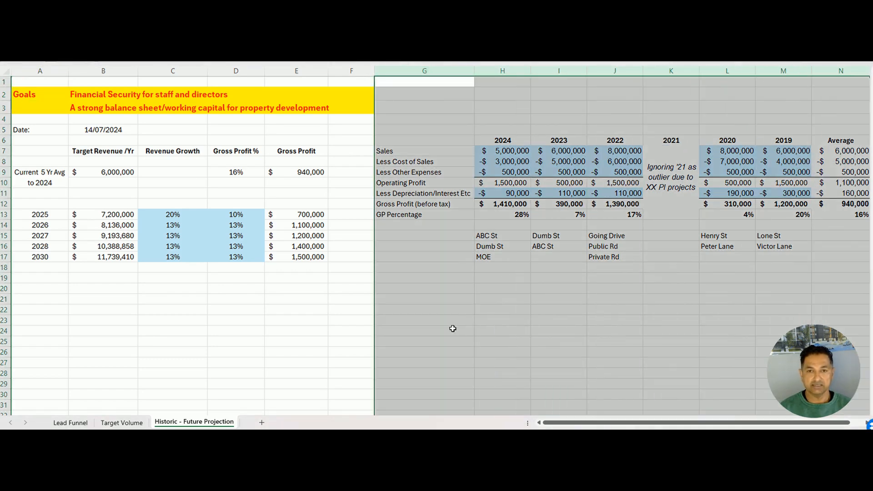
{"action": "left_click", "coordinate": [424, 321]}
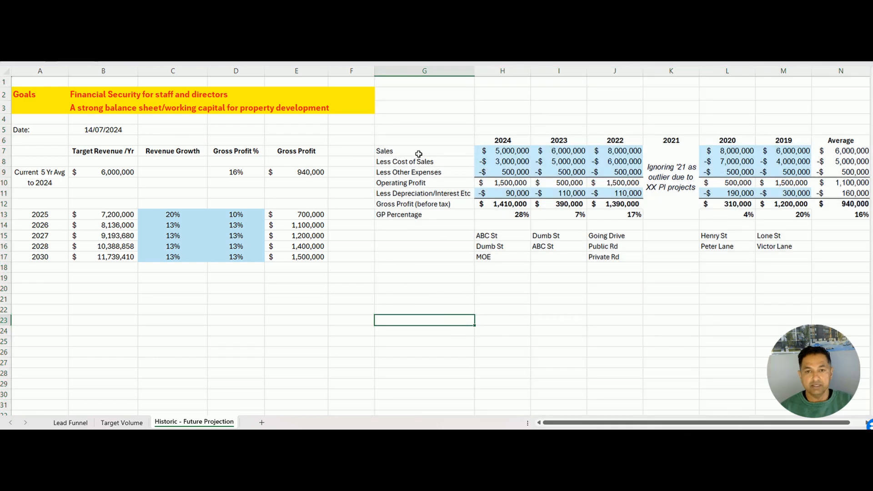
{"action": "left_click", "coordinate": [424, 161]}
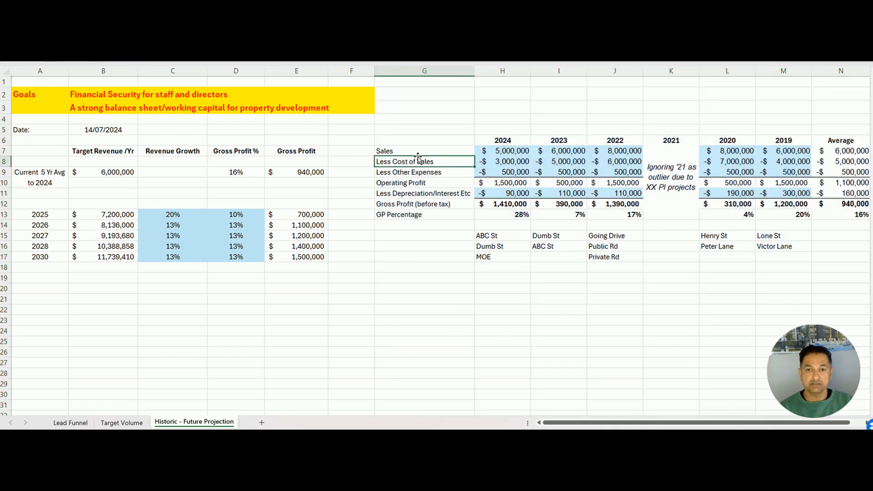
{"action": "left_click", "coordinate": [424, 171]}
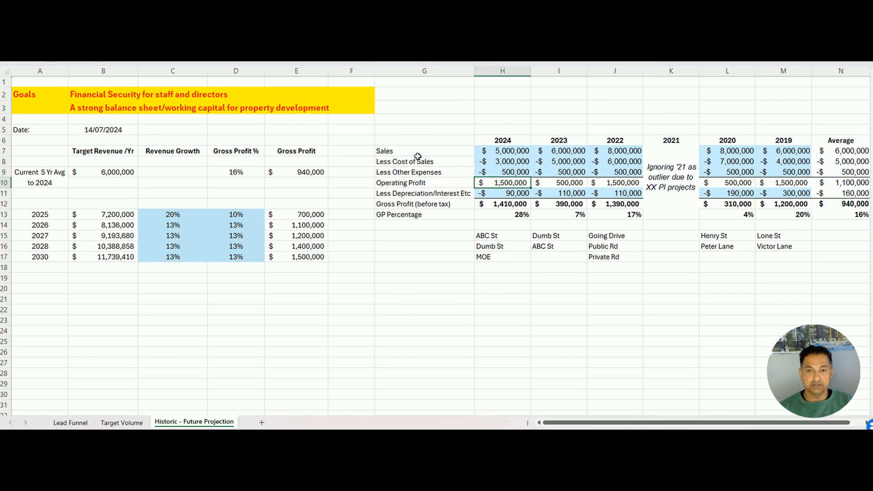
{"action": "left_click", "coordinate": [423, 193]}
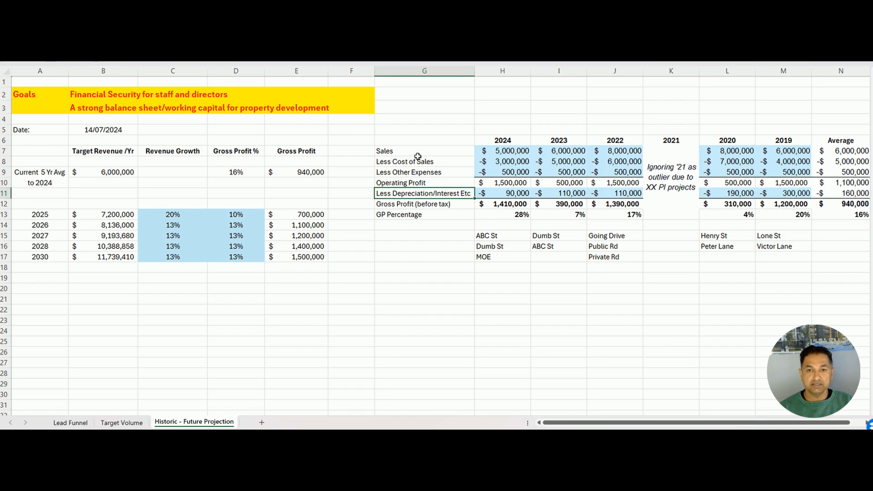
{"action": "left_click", "coordinate": [424, 204]}
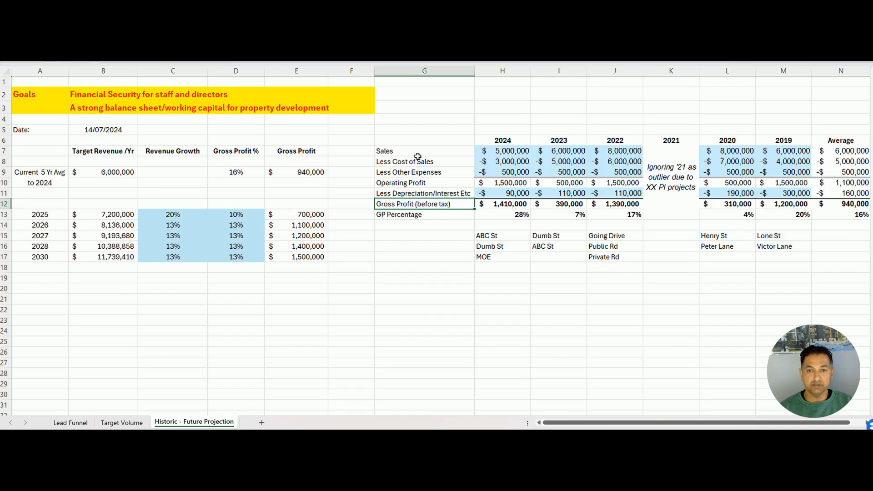
{"action": "left_click", "coordinate": [424, 214]}
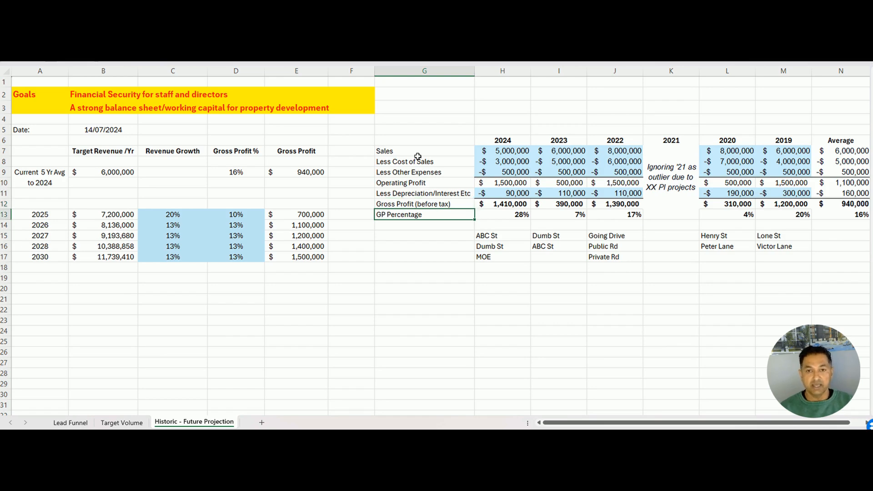
{"action": "mouse_move", "coordinate": [492, 116]}
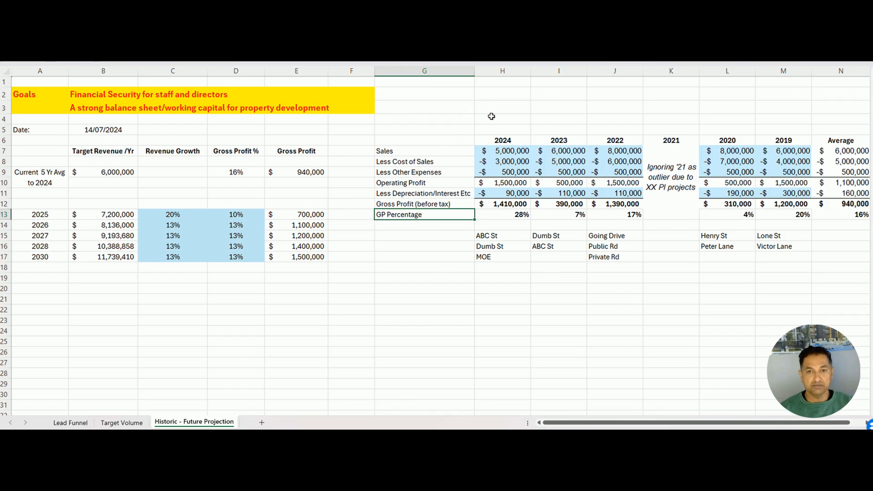
{"action": "left_click", "coordinate": [502, 150]}
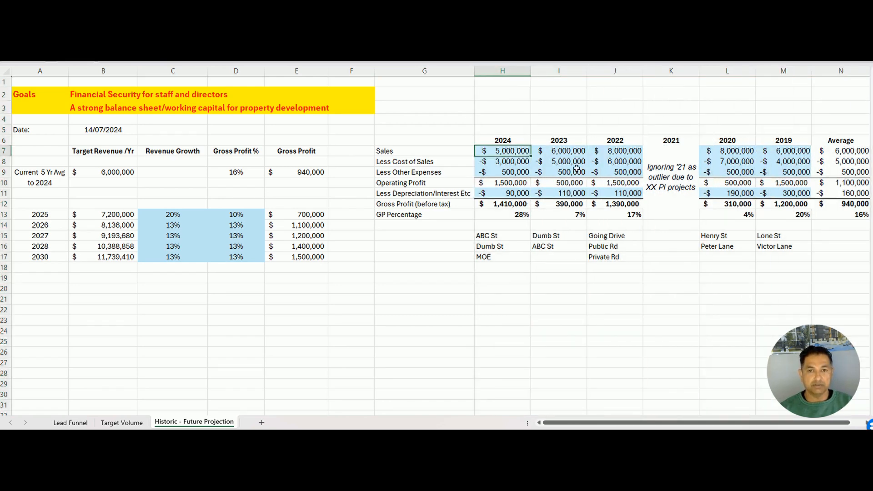
{"action": "left_click", "coordinate": [670, 71]}
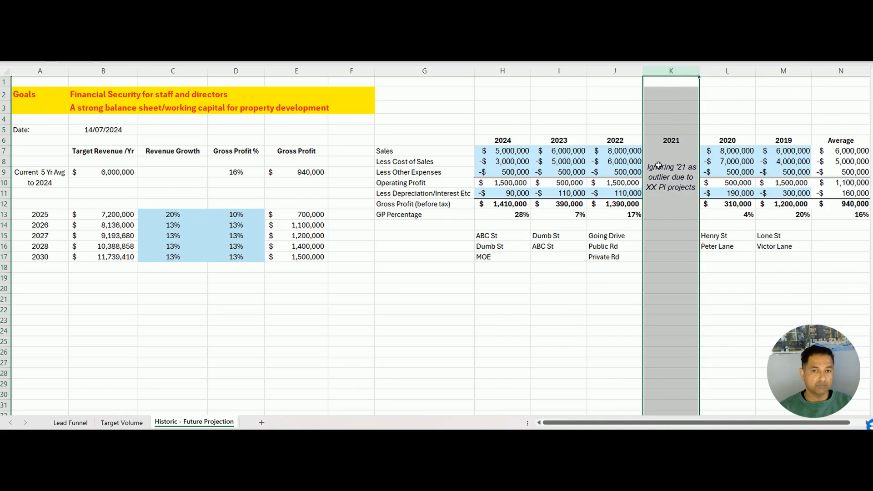
{"action": "mouse_move", "coordinate": [669, 274]}
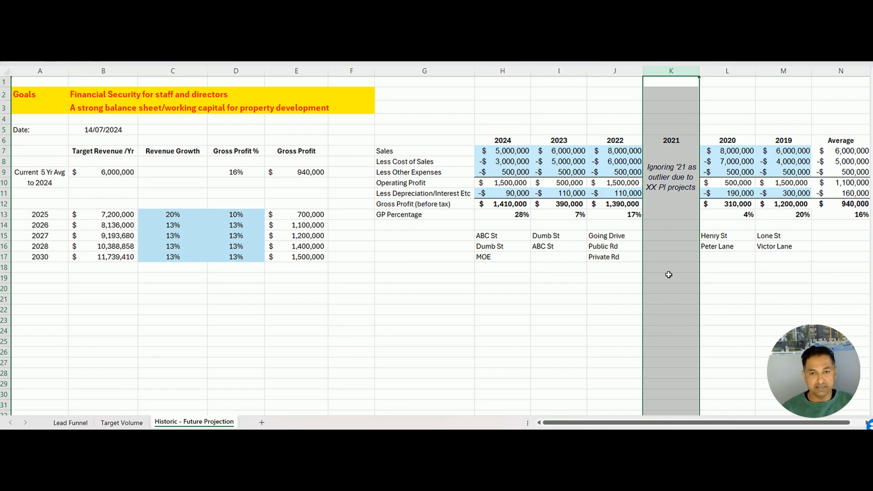
{"action": "mouse_move", "coordinate": [534, 253]}
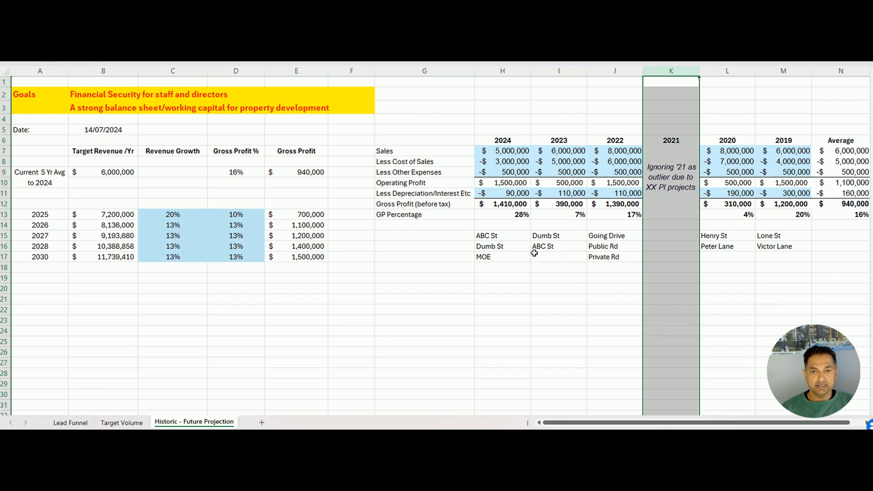
Step: Enter 6000000 as the 2024 Sales figure and check the recalculated GP percentage
{"action": "left_click", "coordinate": [502, 151]}
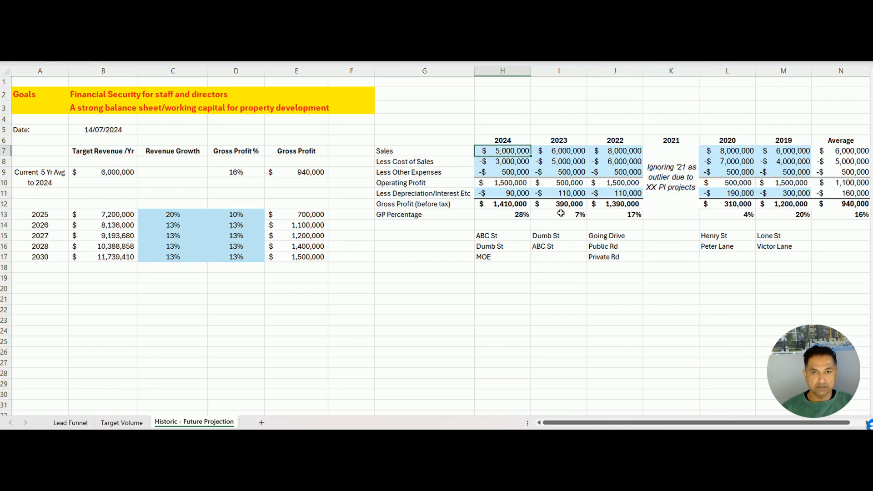
{"action": "type", "text": "6"}
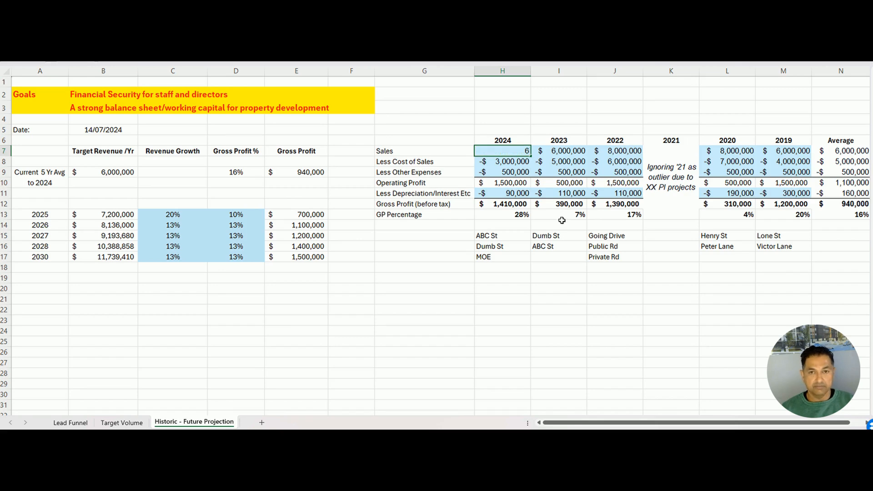
{"action": "type", "text": "0000000"}
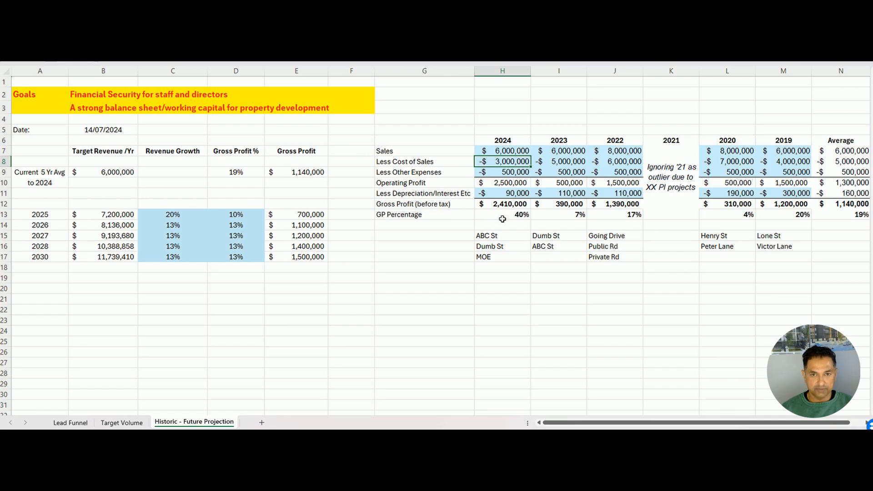
{"action": "left_click", "coordinate": [502, 214]}
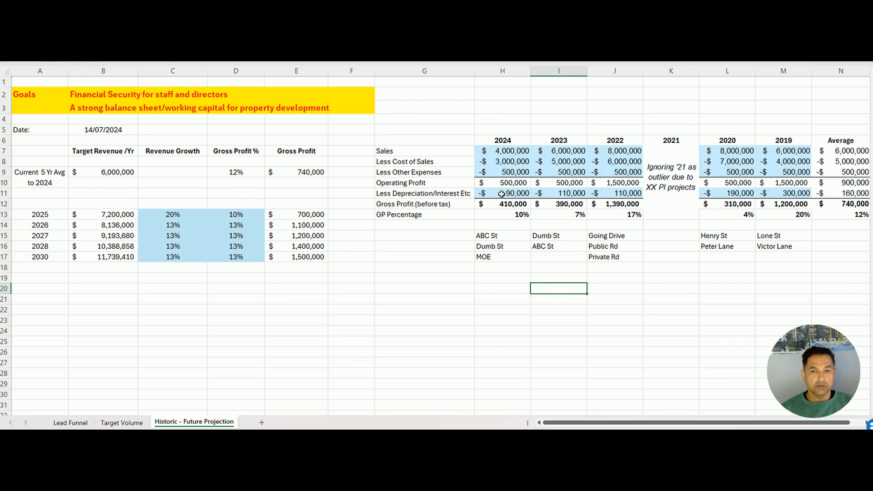
{"action": "mouse_move", "coordinate": [568, 166]}
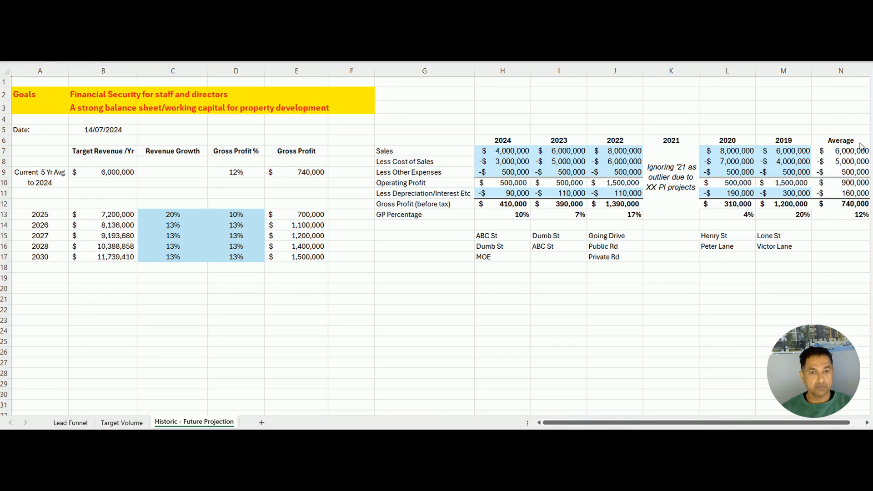
{"action": "mouse_move", "coordinate": [846, 63]}
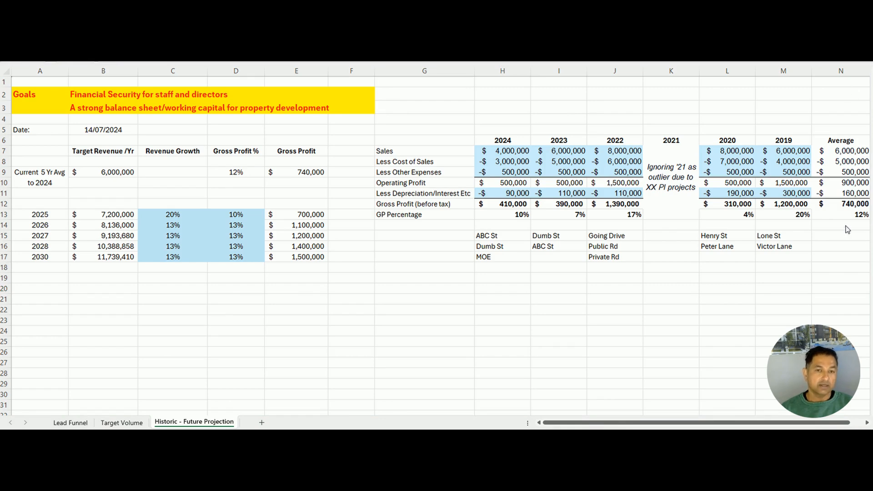
{"action": "left_click", "coordinate": [852, 203]}
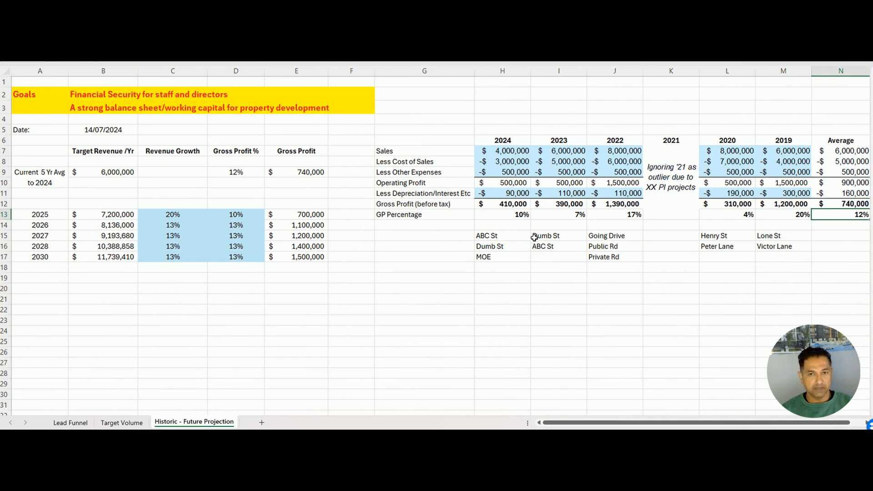
{"action": "left_click", "coordinate": [559, 215]}
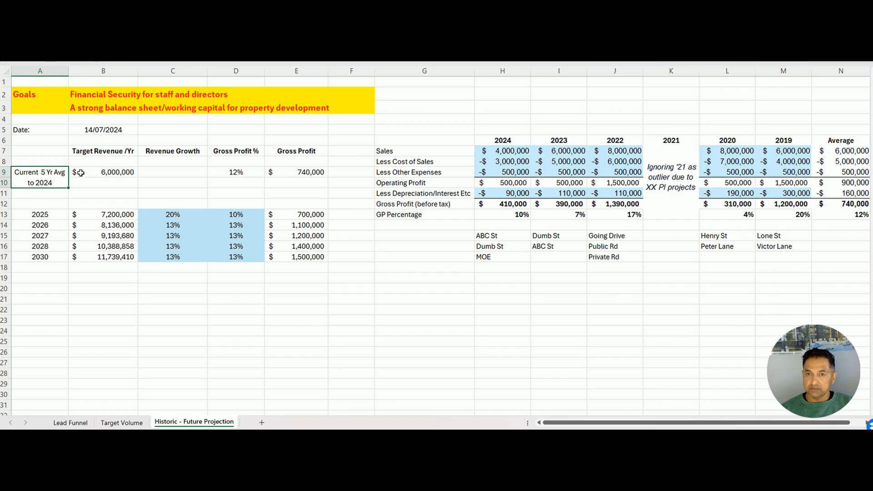
{"action": "left_click", "coordinate": [103, 172]}
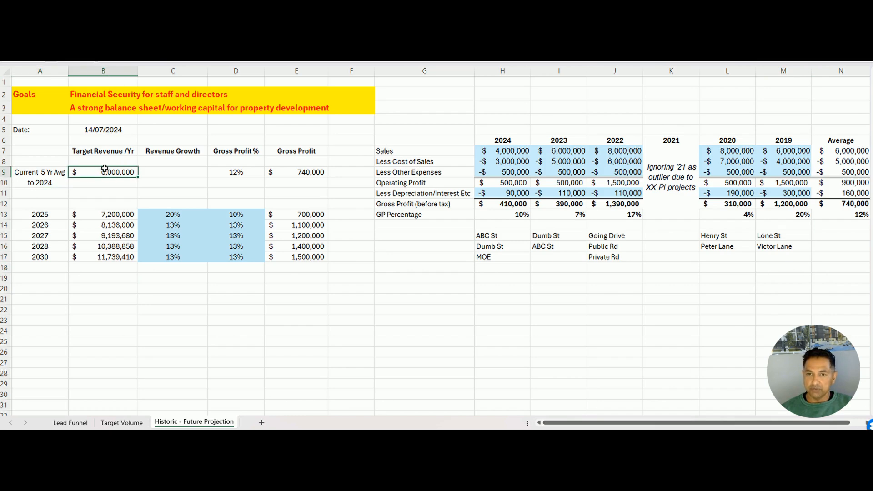
{"action": "left_click", "coordinate": [39, 177]}
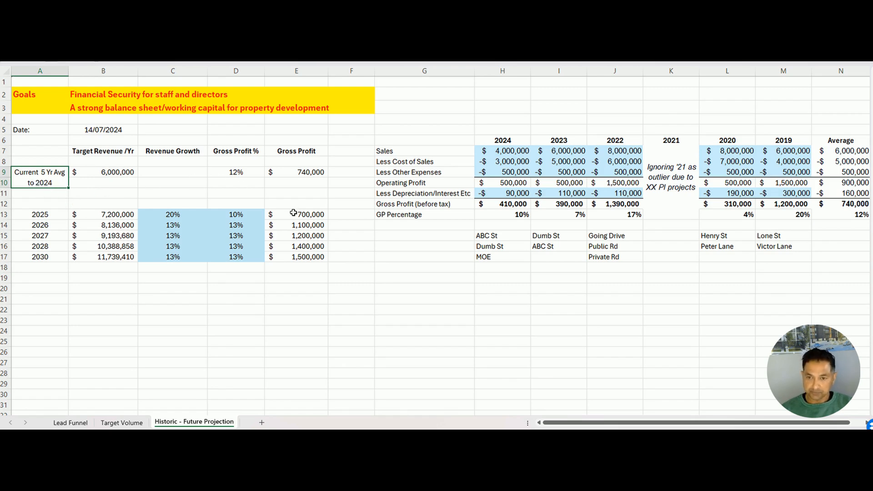
{"action": "left_click", "coordinate": [235, 172]}
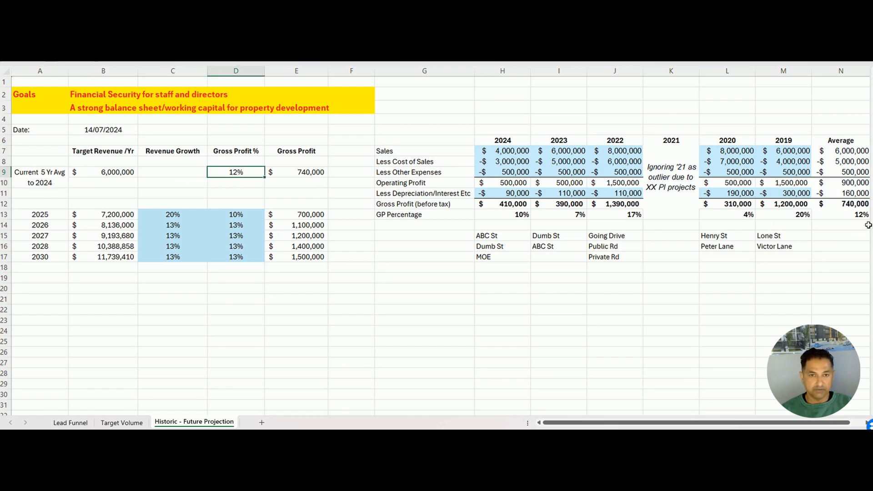
{"action": "left_click", "coordinate": [296, 172]}
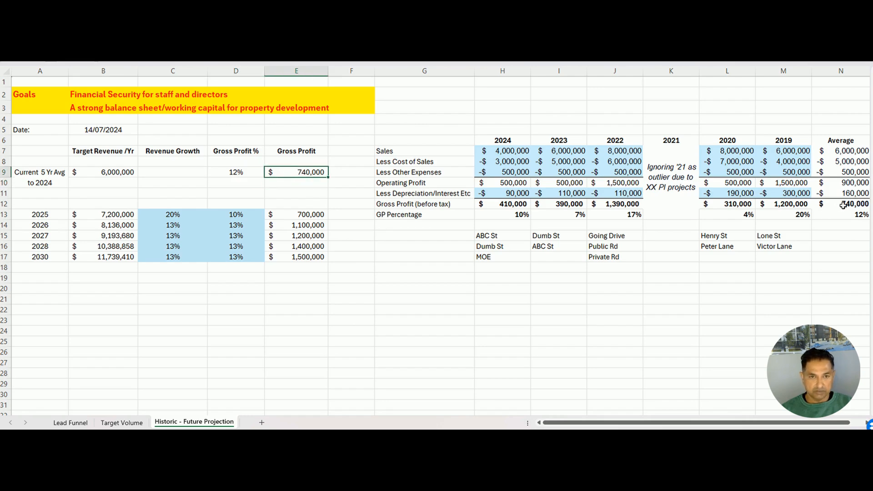
{"action": "left_click", "coordinate": [39, 214]}
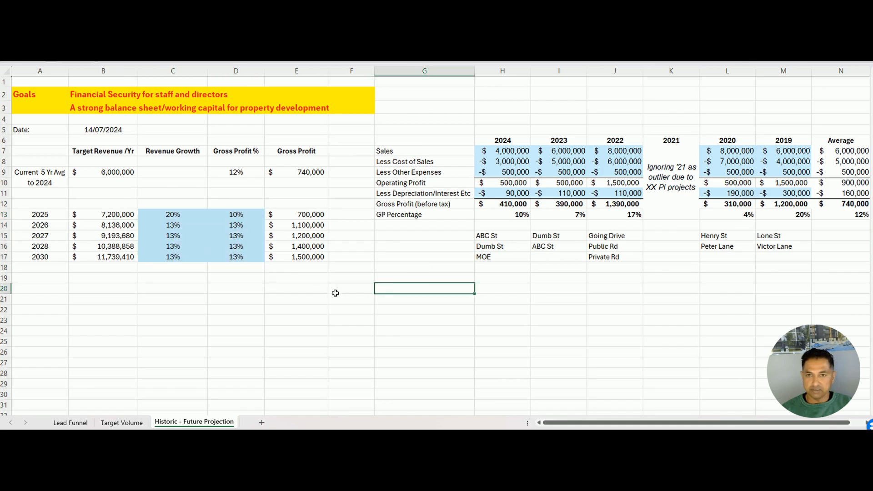
{"action": "left_click", "coordinate": [39, 256]}
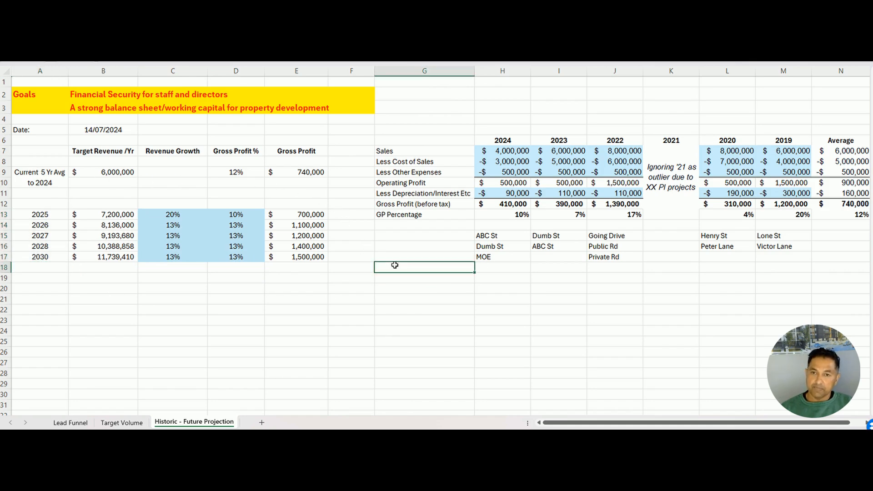
{"action": "left_click", "coordinate": [173, 214]}
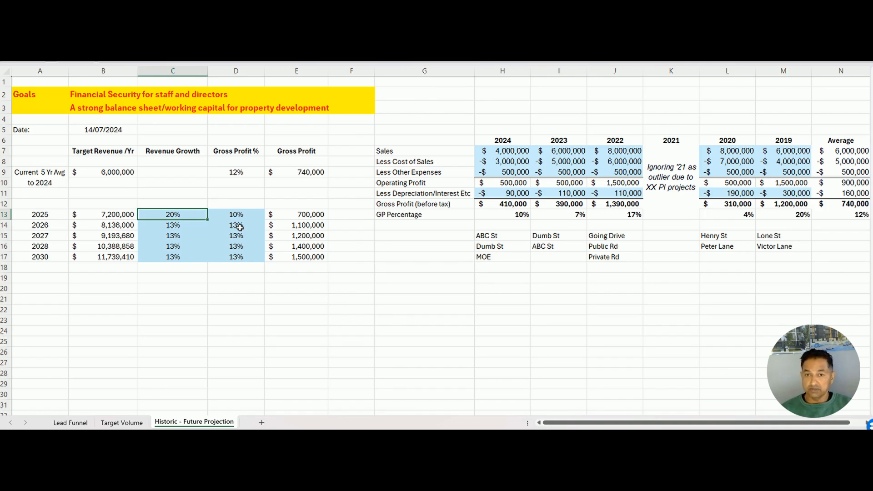
{"action": "type", "text": "10%"}
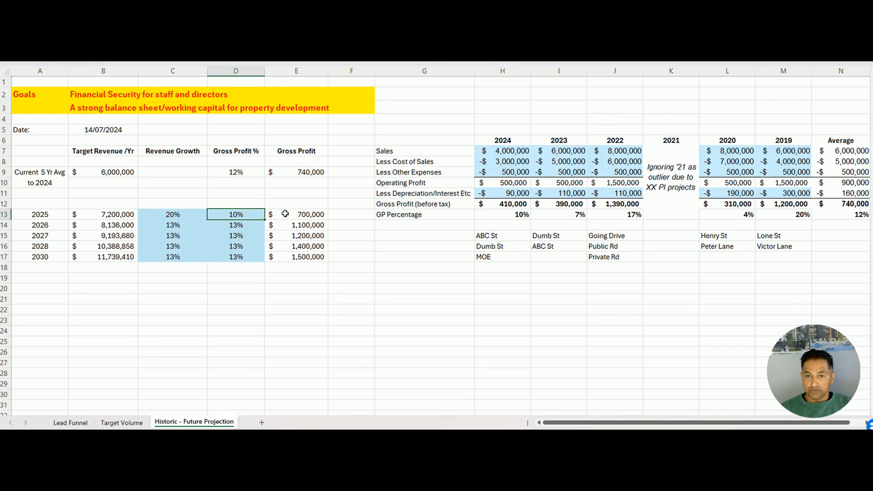
{"action": "left_click", "coordinate": [236, 172]}
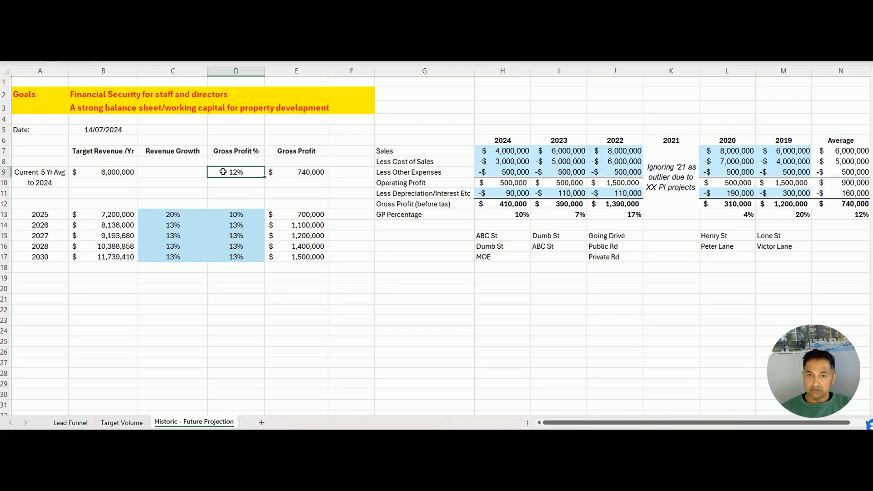
{"action": "left_click", "coordinate": [236, 215]}
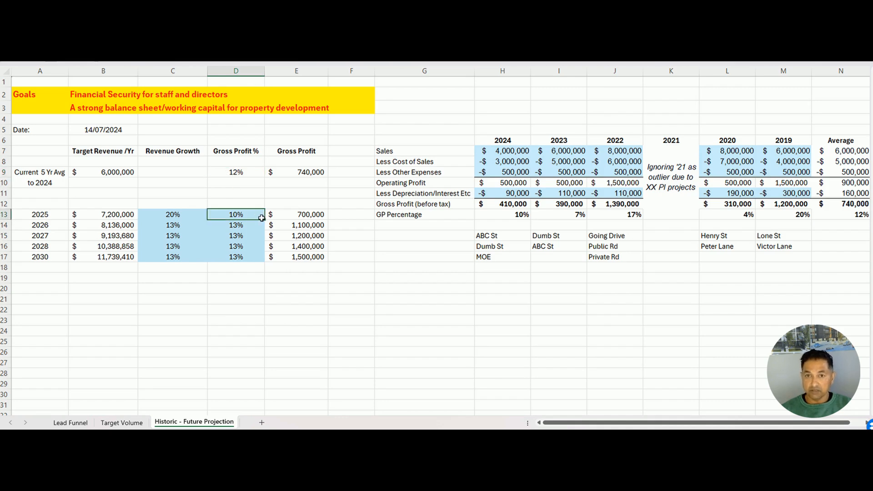
{"action": "double_click", "coordinate": [235, 214]}
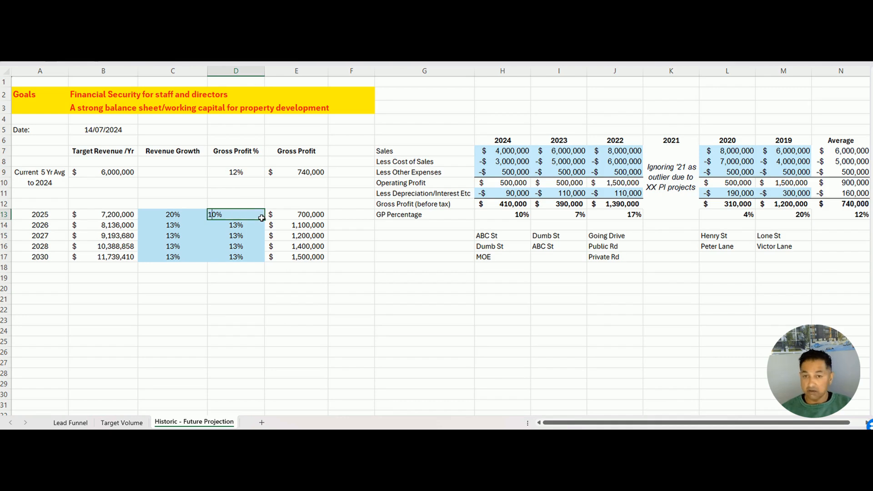
{"action": "type", "text": "25%"}
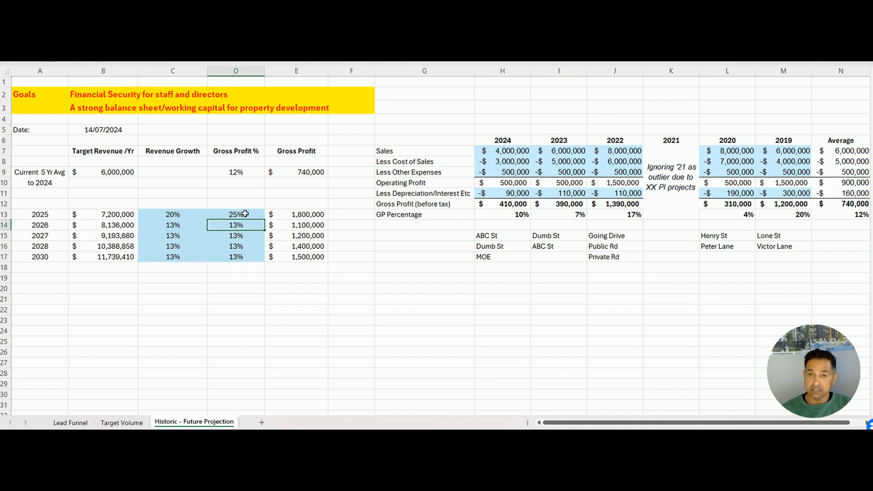
{"action": "type", "text": "10%"}
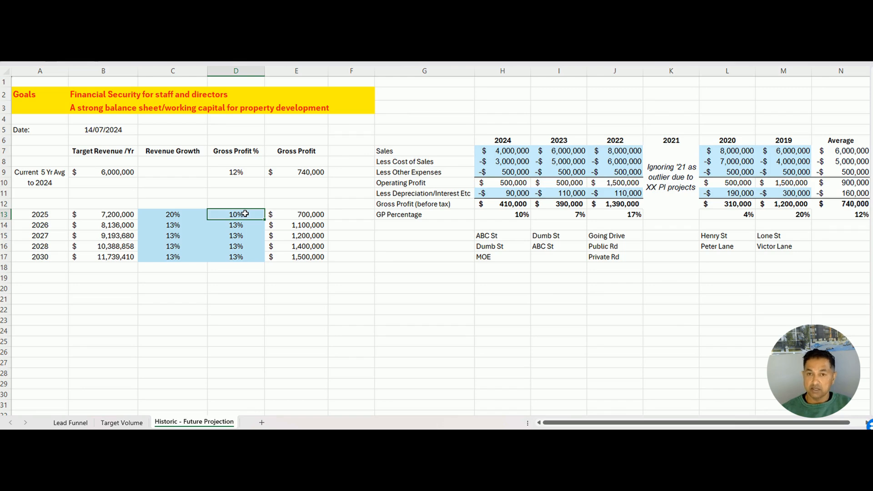
{"action": "left_click", "coordinate": [295, 214]}
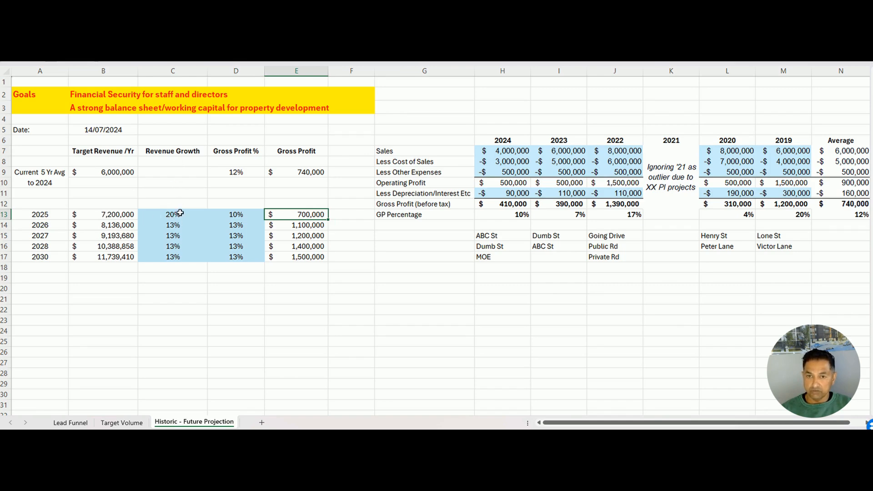
{"action": "left_click", "coordinate": [173, 215]}
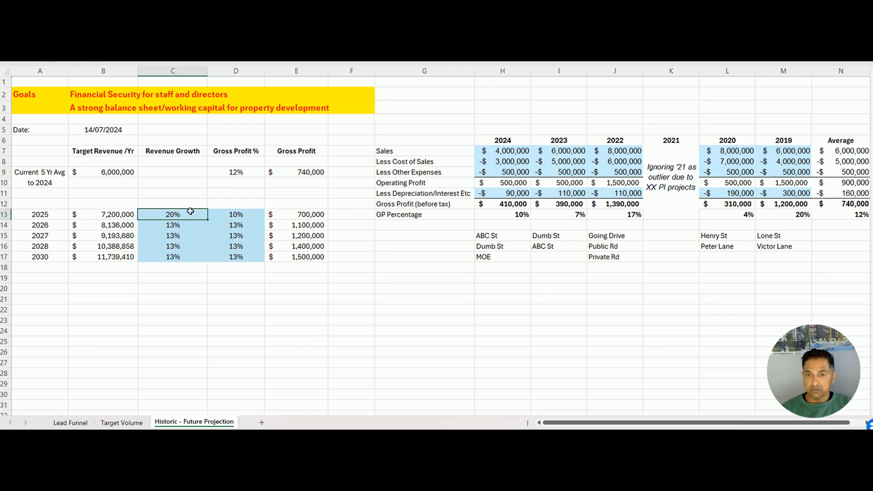
{"action": "left_click", "coordinate": [104, 215]}
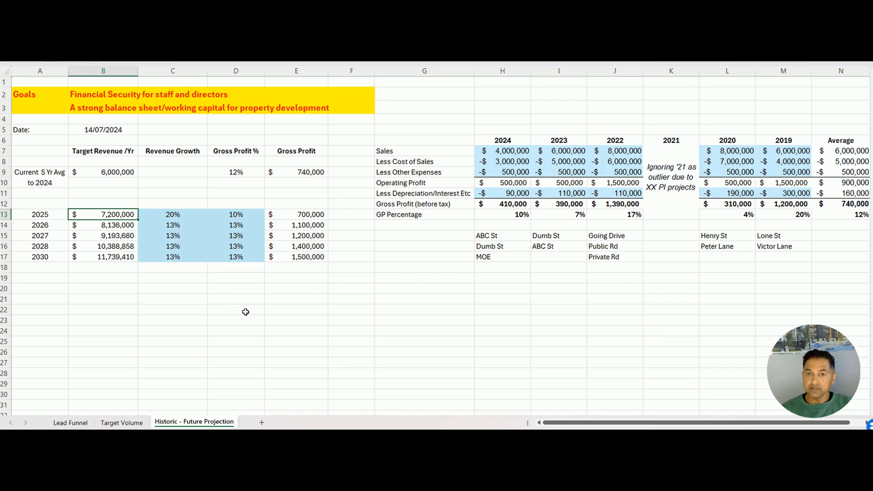
{"action": "mouse_move", "coordinate": [244, 390]}
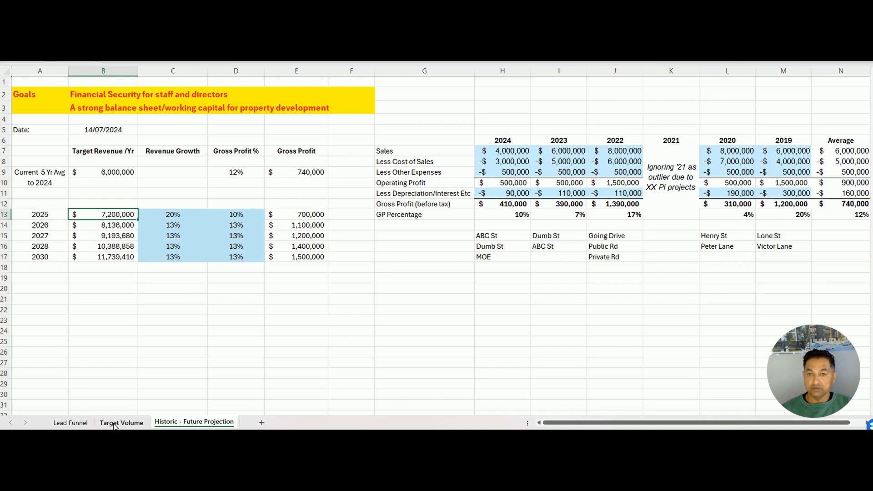
Step: On the Target Volume sheet, inspect the 7,200,000 target, 10% strike rate and 72,000,000 funnel volume
{"action": "left_click", "coordinate": [121, 422]}
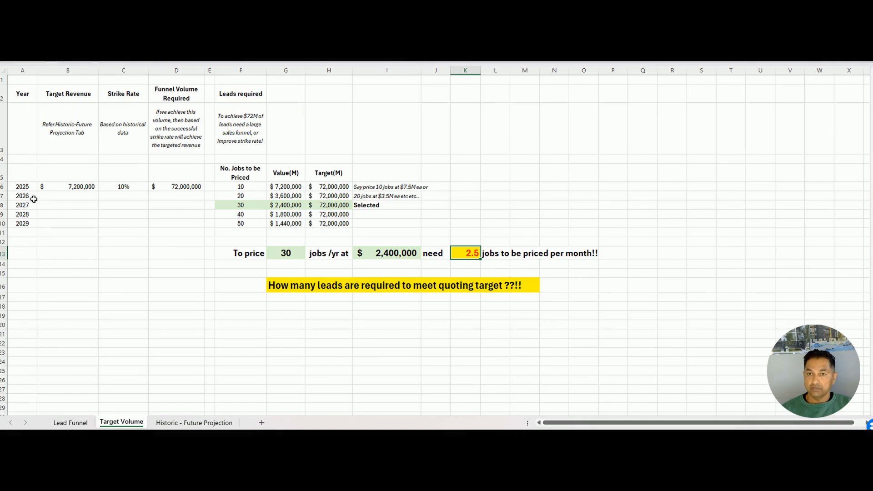
{"action": "mouse_move", "coordinate": [62, 94]}
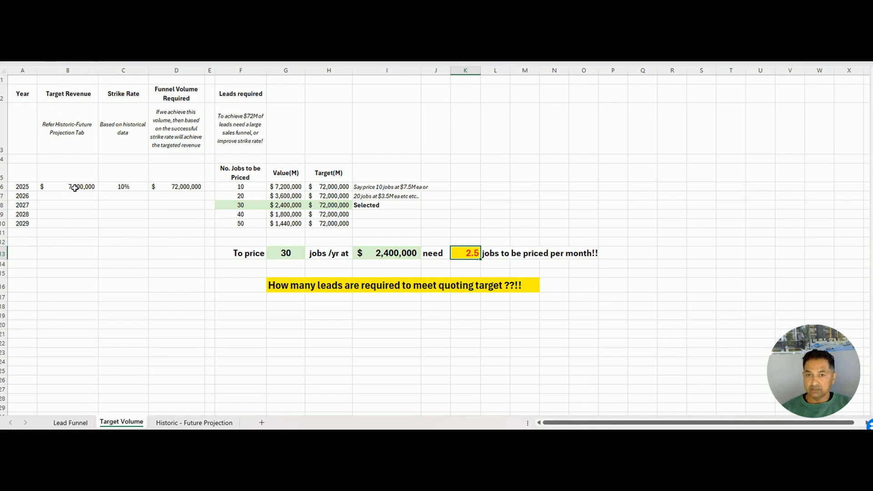
{"action": "left_click", "coordinate": [67, 186]}
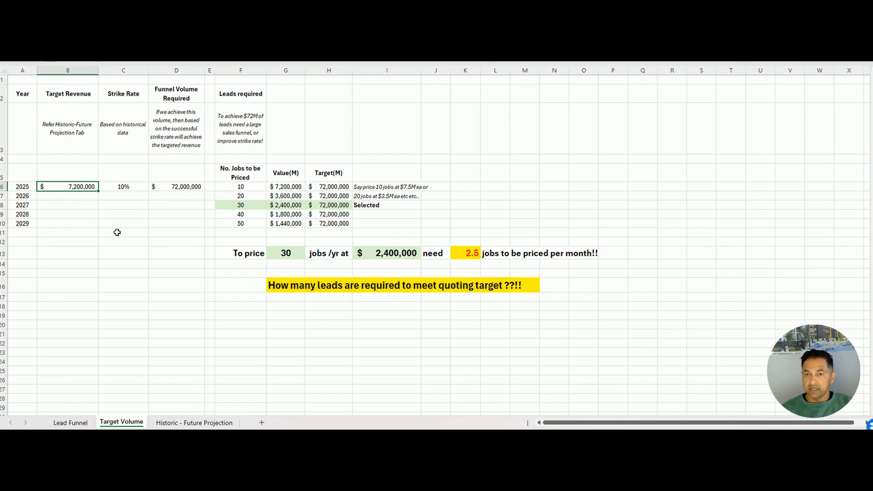
{"action": "left_click", "coordinate": [123, 186]}
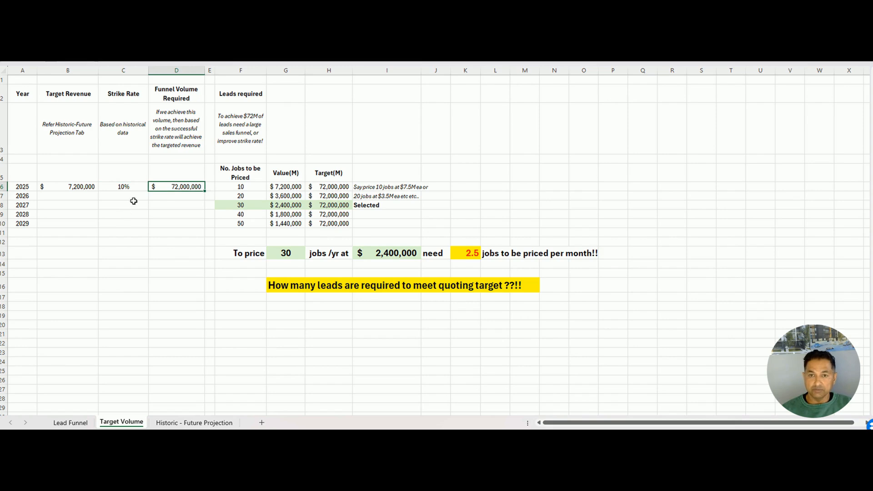
{"action": "left_click", "coordinate": [124, 186]}
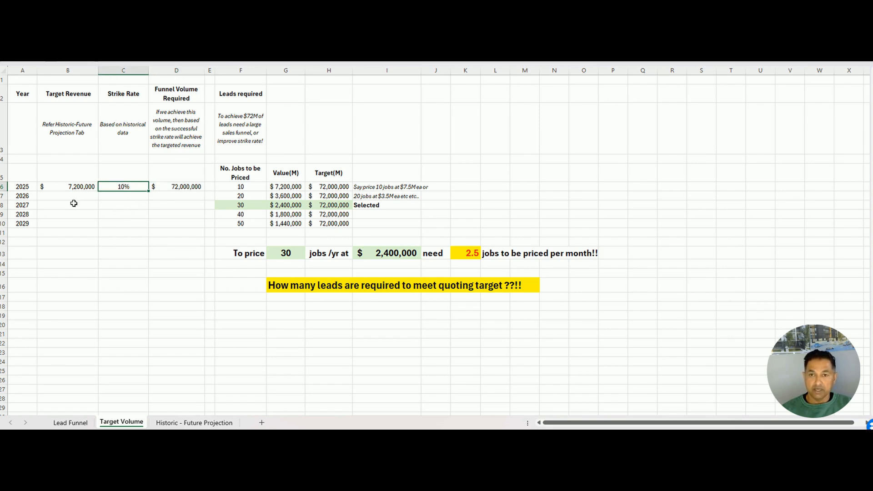
{"action": "left_click", "coordinate": [67, 186]}
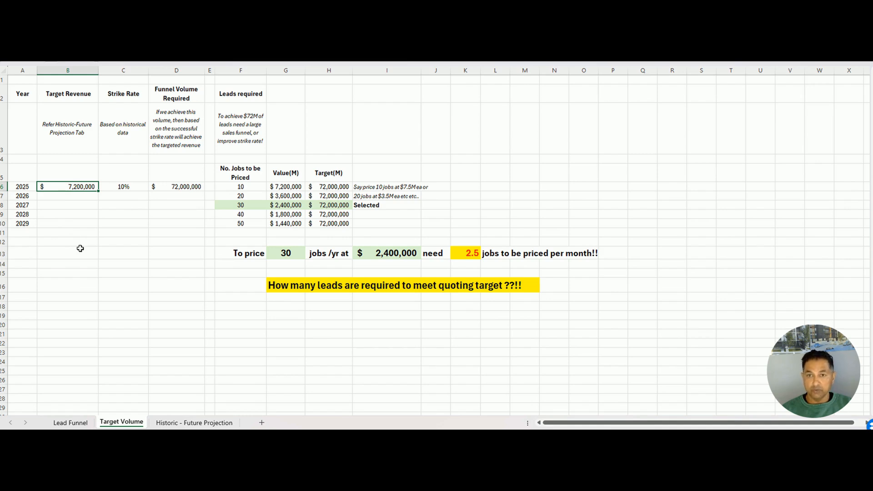
{"action": "left_click", "coordinate": [176, 187]}
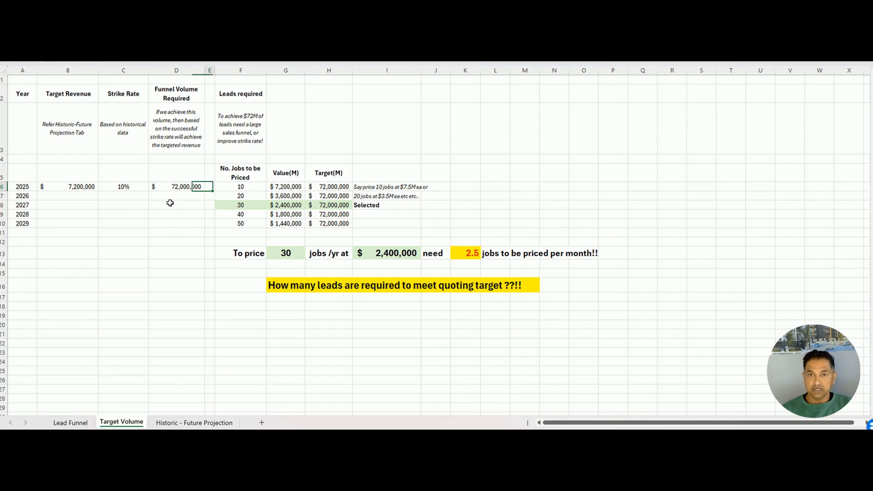
{"action": "left_click", "coordinate": [240, 187]}
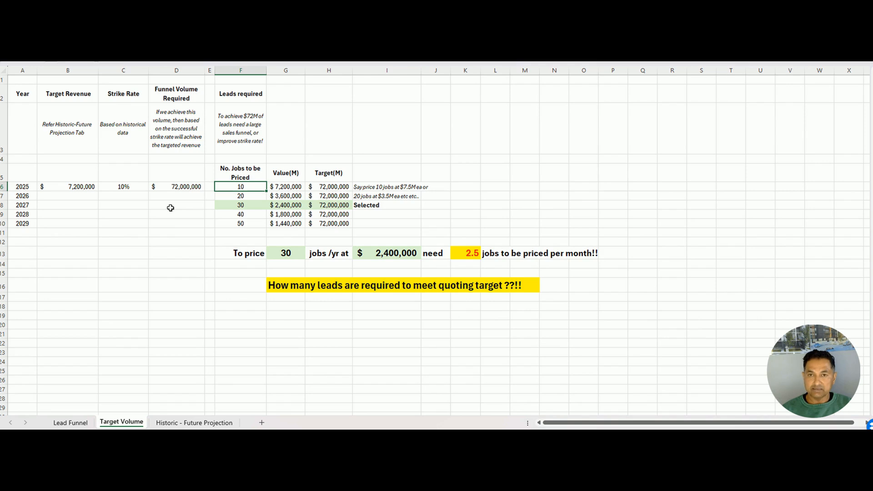
{"action": "mouse_move", "coordinate": [222, 166]}
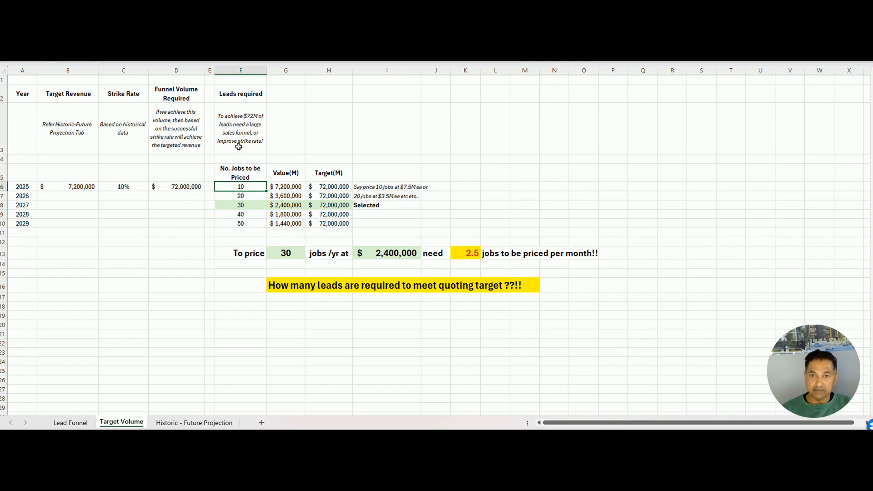
{"action": "mouse_move", "coordinate": [165, 256]}
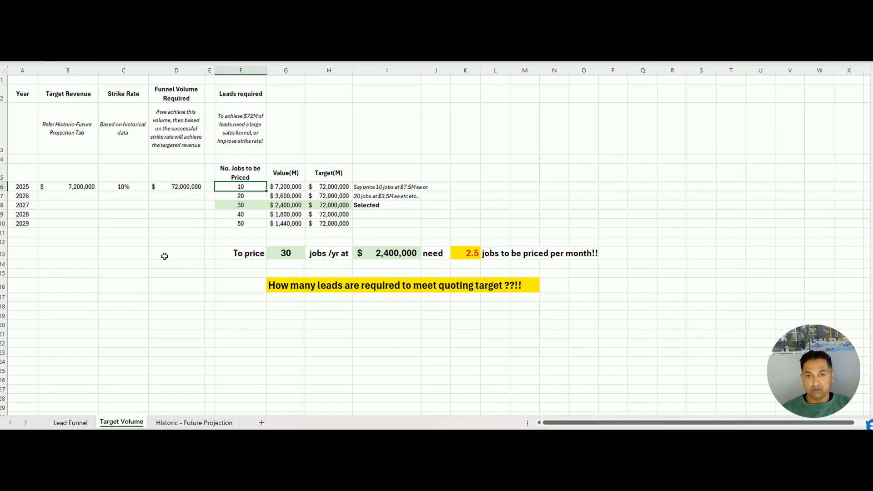
{"action": "mouse_move", "coordinate": [169, 249]}
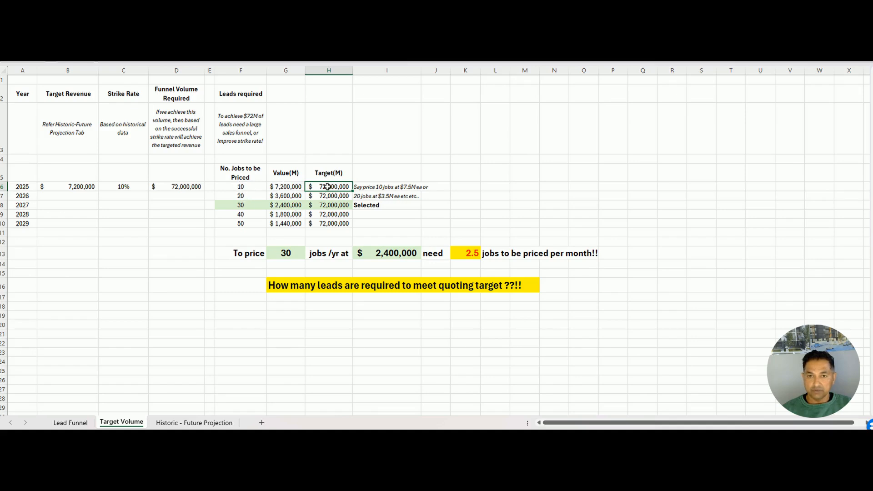
{"action": "mouse_move", "coordinate": [354, 178]}
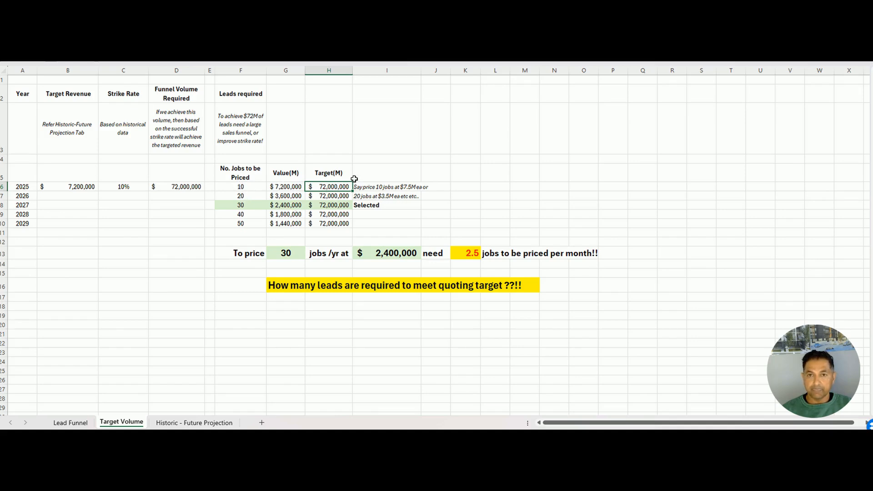
{"action": "left_click", "coordinate": [241, 196]}
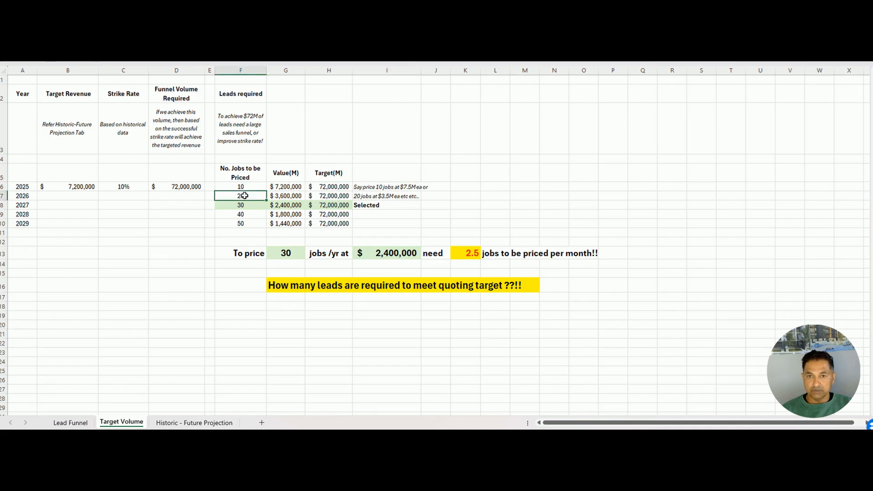
{"action": "left_click", "coordinate": [286, 196]}
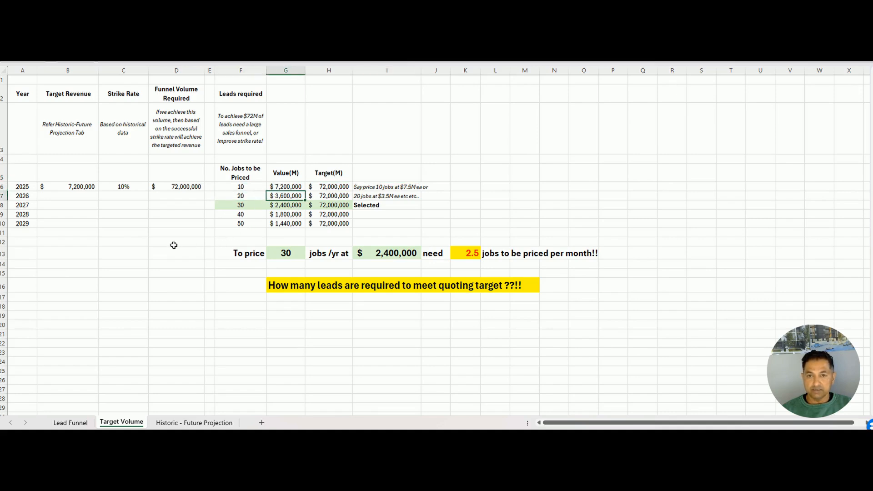
{"action": "left_click", "coordinate": [285, 205]}
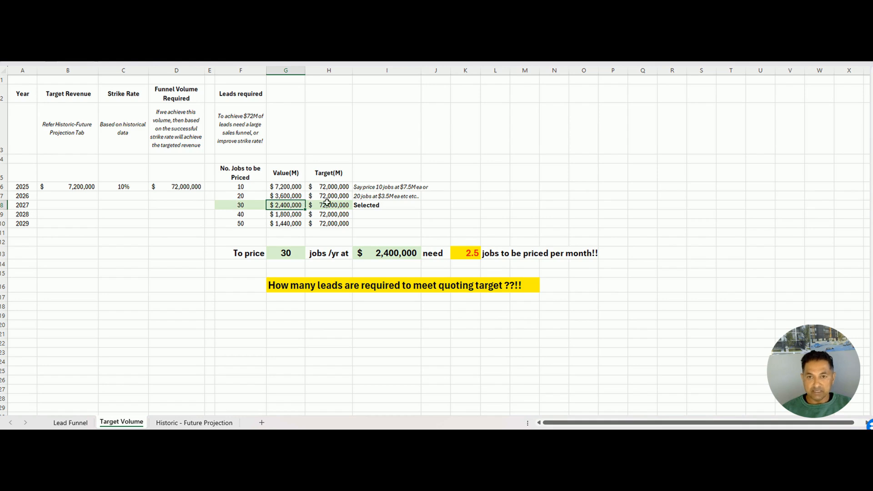
{"action": "left_click", "coordinate": [241, 253]}
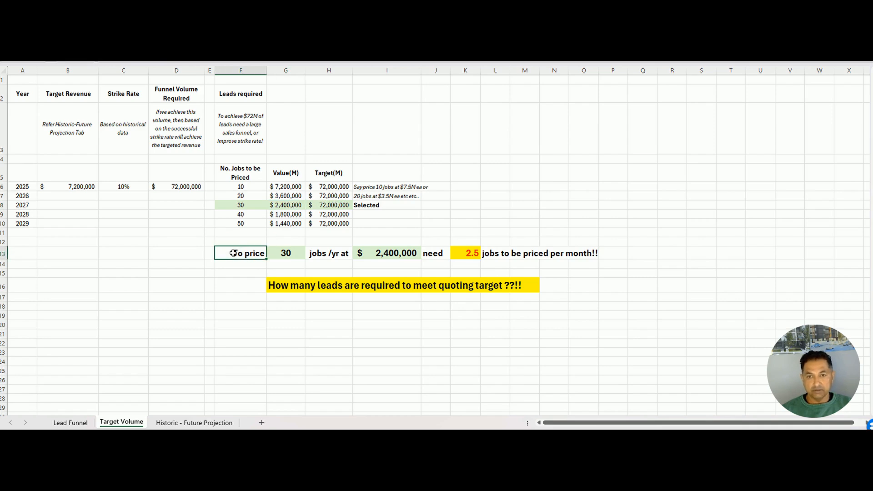
{"action": "left_click", "coordinate": [240, 205]}
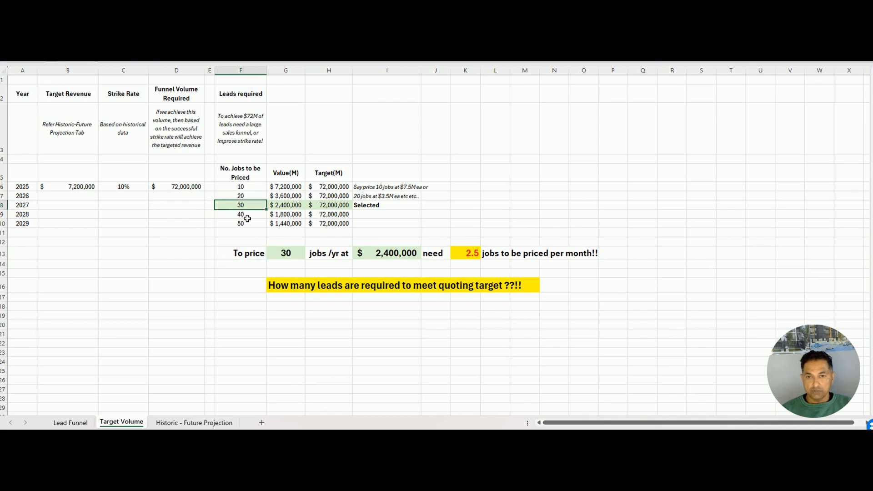
{"action": "left_click", "coordinate": [285, 253]}
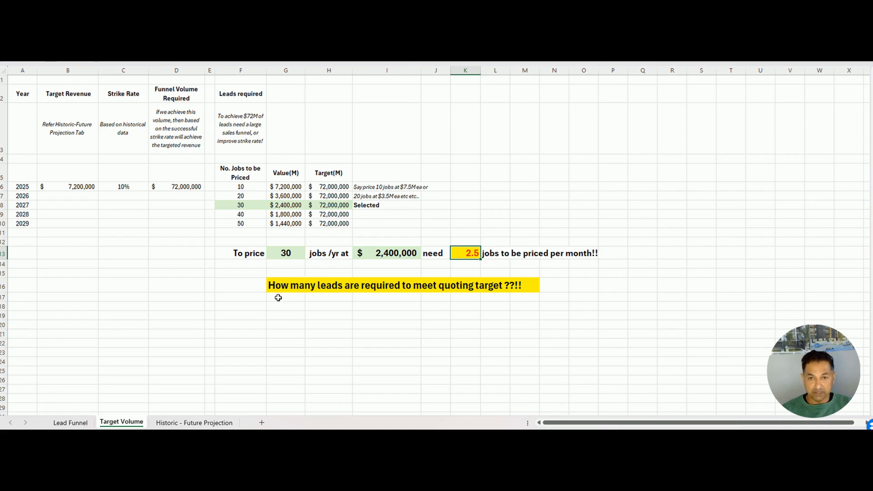
{"action": "left_click", "coordinate": [286, 285]}
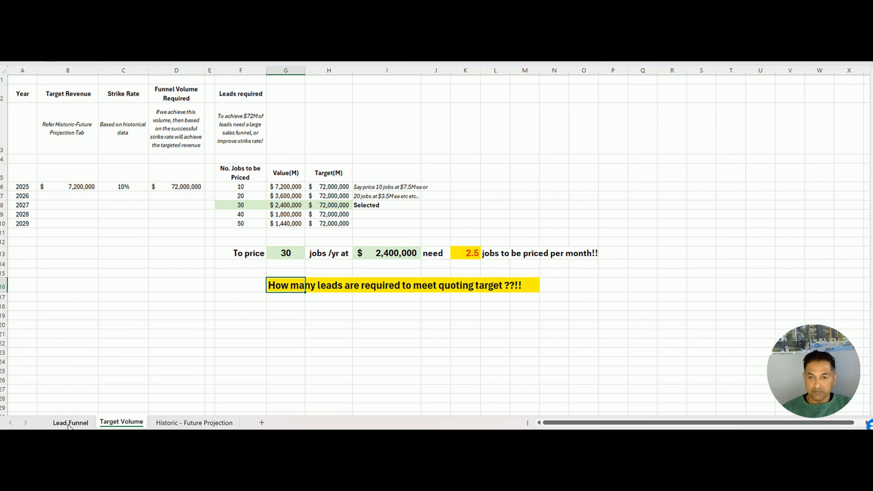
Step: On the Lead Funnel sheet, highlight the Media, Timeline and Expected Leads columns
{"action": "left_click", "coordinate": [70, 422]}
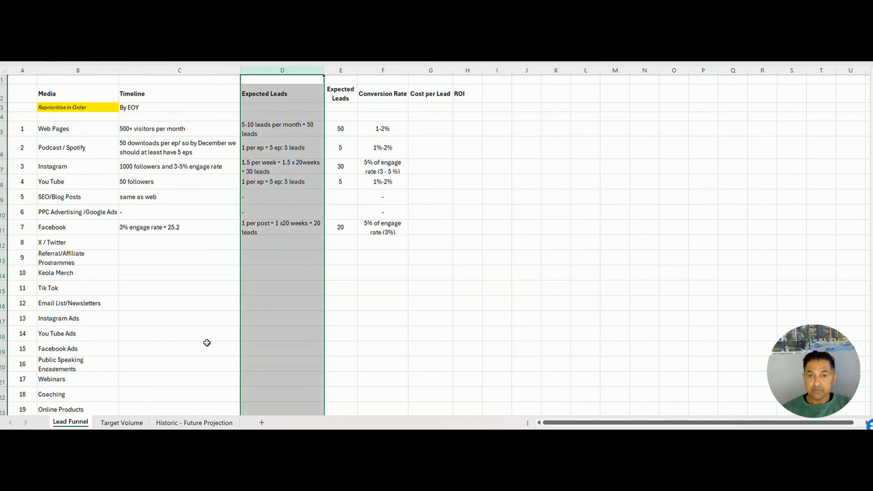
{"action": "left_click", "coordinate": [431, 288]}
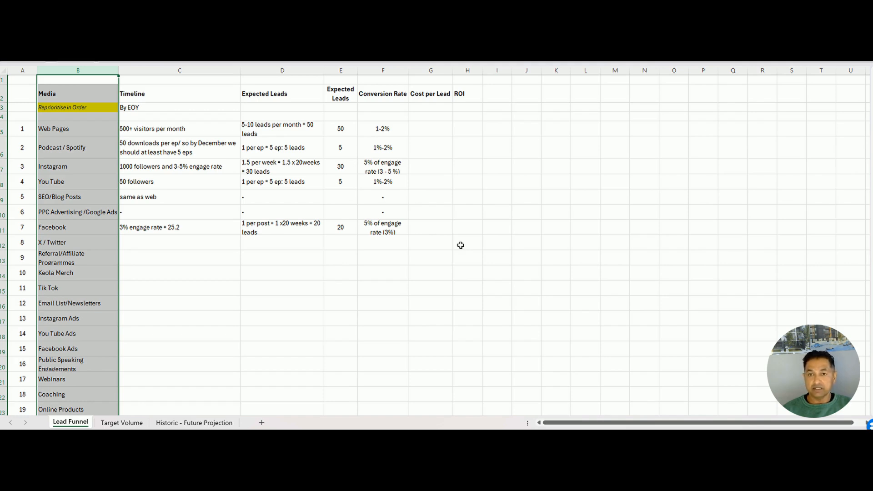
{"action": "mouse_move", "coordinate": [143, 281]}
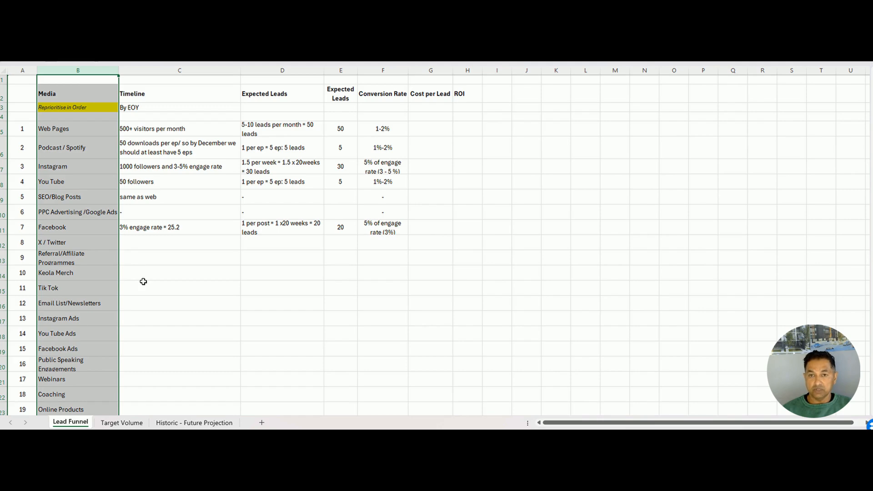
{"action": "left_click", "coordinate": [179, 69]}
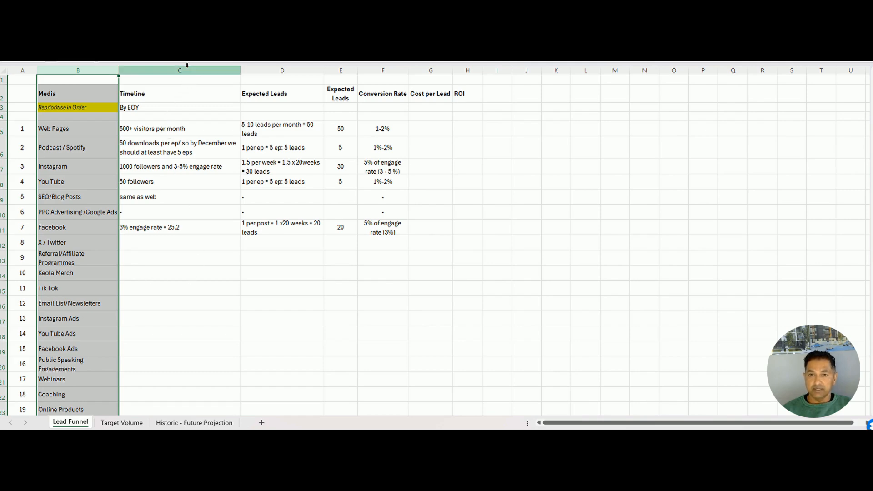
{"action": "left_click", "coordinate": [179, 70]}
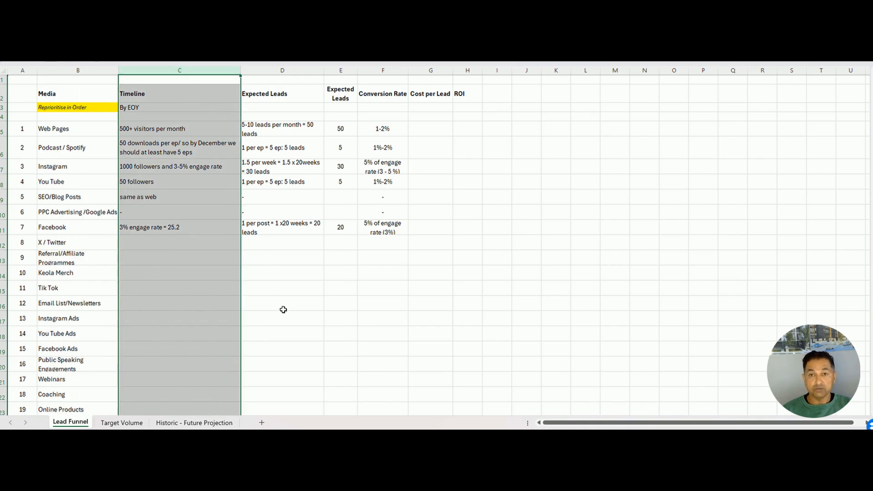
{"action": "mouse_move", "coordinate": [332, 307]}
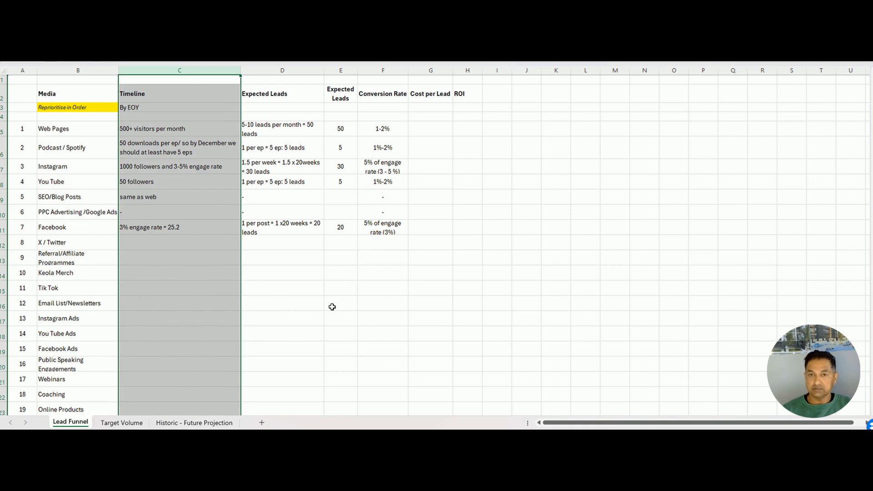
{"action": "left_click", "coordinate": [282, 70]}
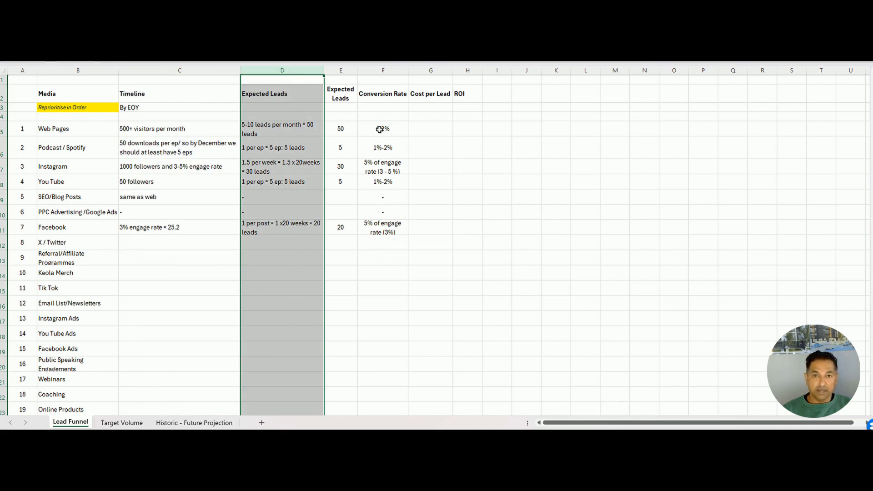
Step: Point out the Web Pages conversion rate and row, then return via Target Volume to Historic - Future Projection
{"action": "left_click", "coordinate": [383, 128]}
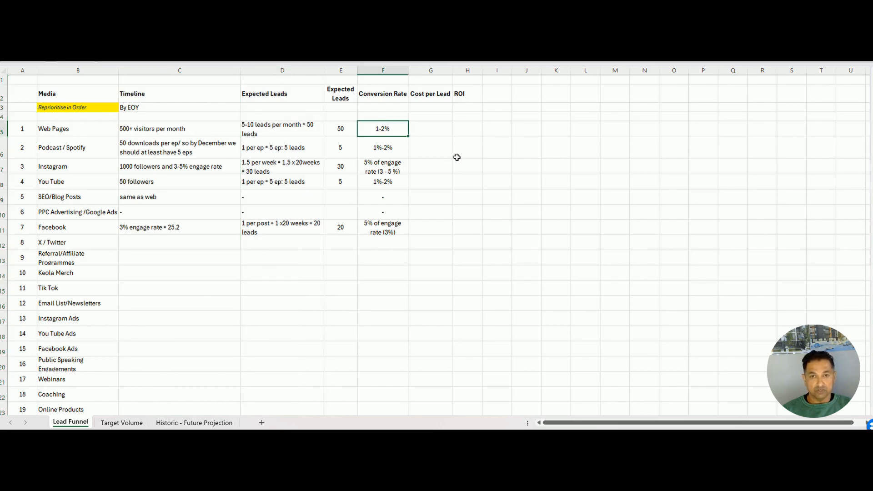
{"action": "left_click", "coordinate": [22, 129]}
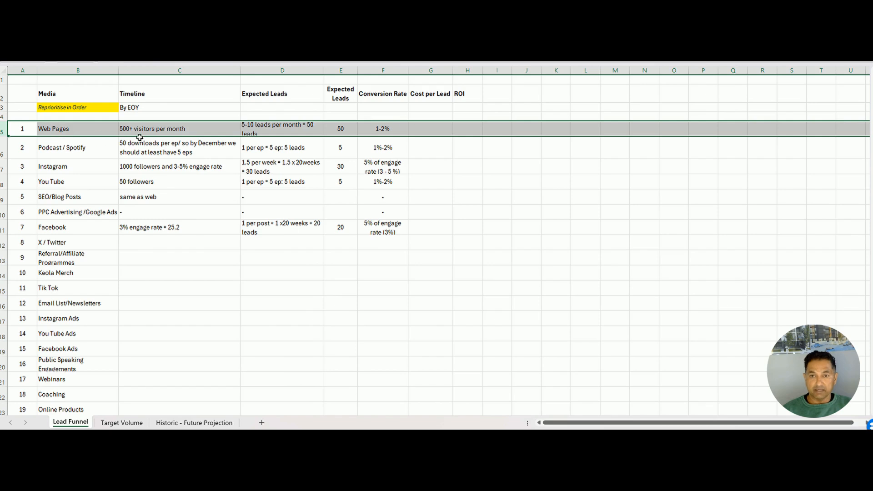
{"action": "mouse_move", "coordinate": [458, 190]}
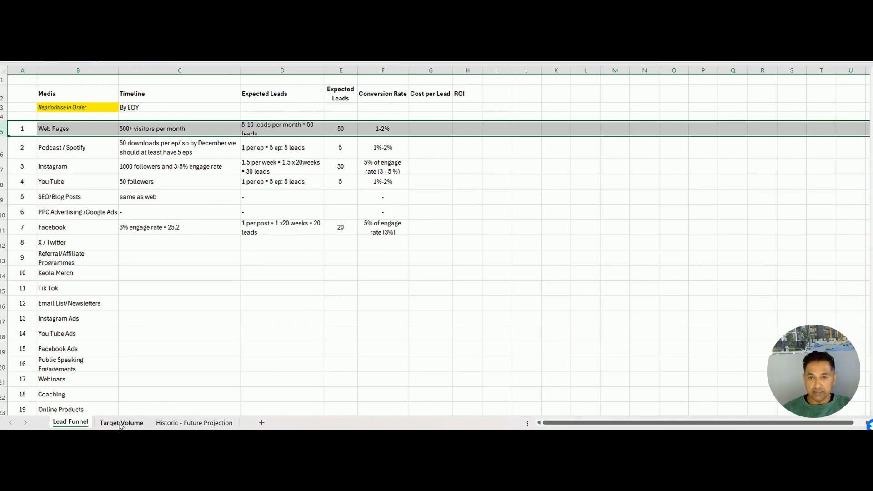
{"action": "left_click", "coordinate": [121, 422]}
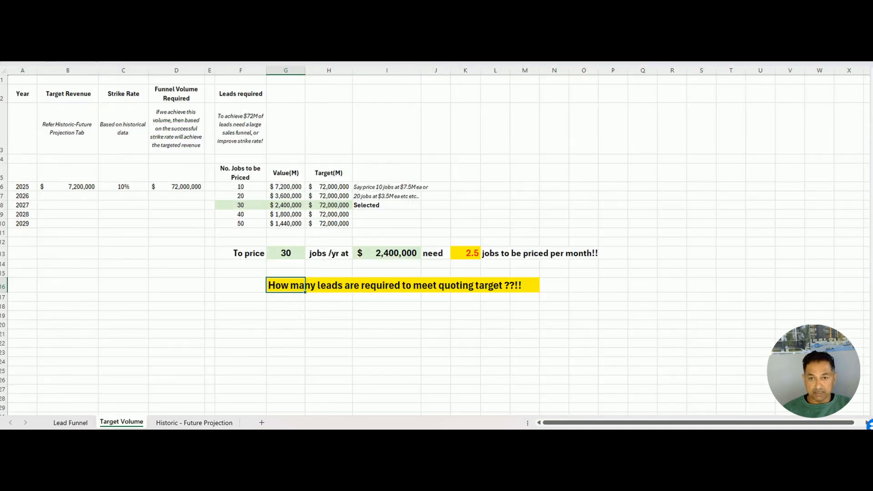
{"action": "left_click", "coordinate": [194, 423]}
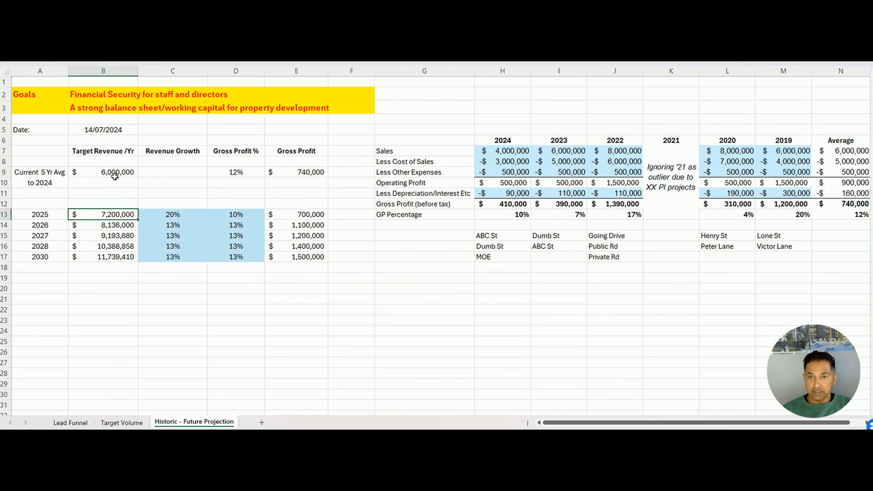
{"action": "mouse_move", "coordinate": [389, 270]}
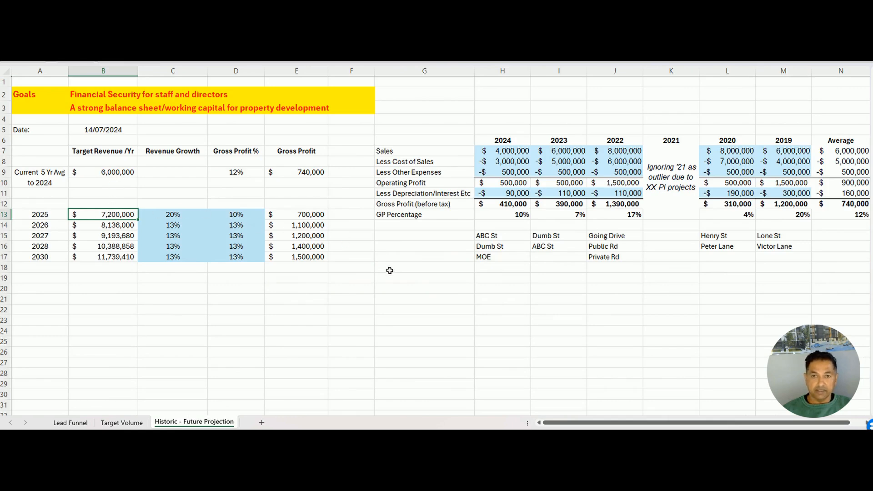
{"action": "mouse_move", "coordinate": [412, 288]}
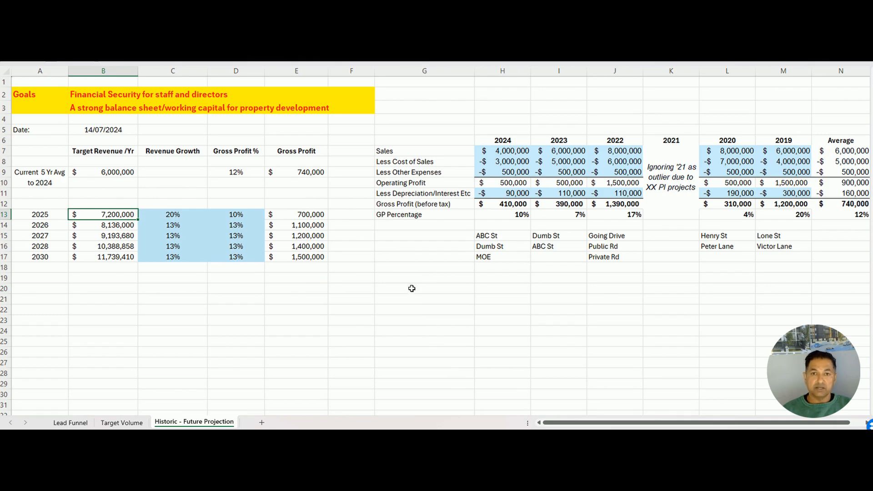